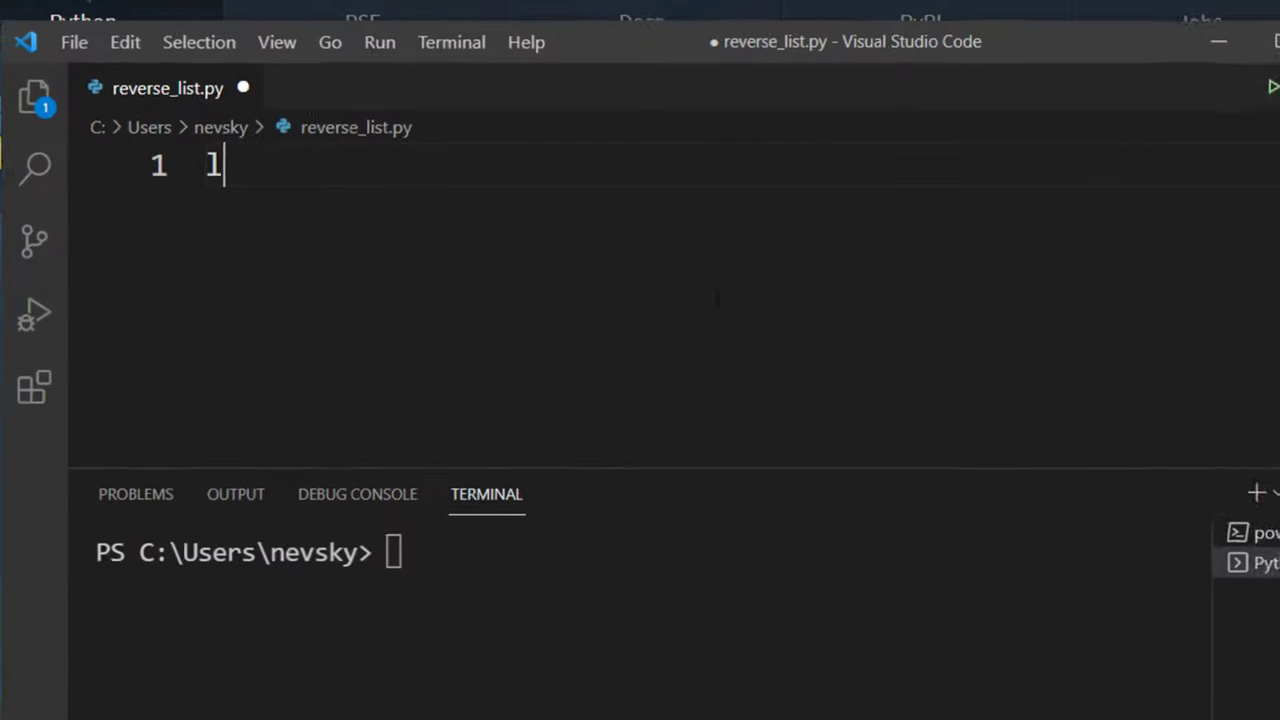
Define list = ["New York", "Los Angeles", "Chicago"] and add print(list) below it
text(list = [""])
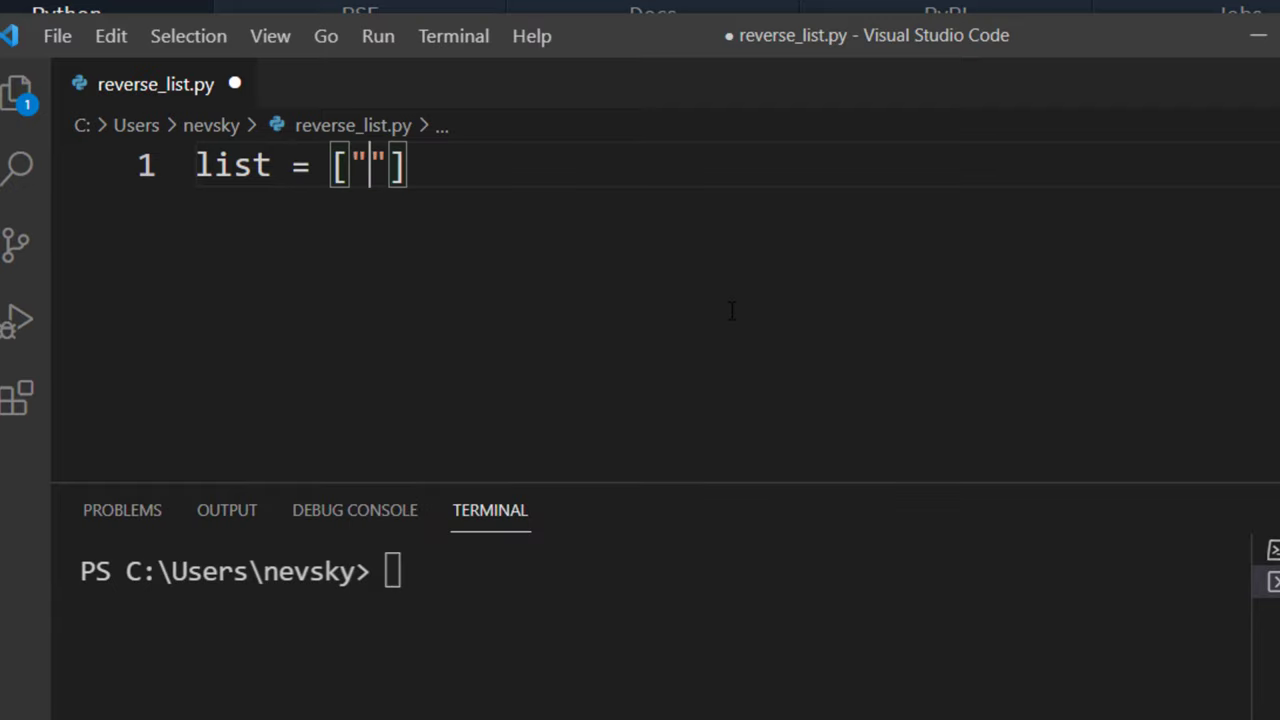
text(Ne)
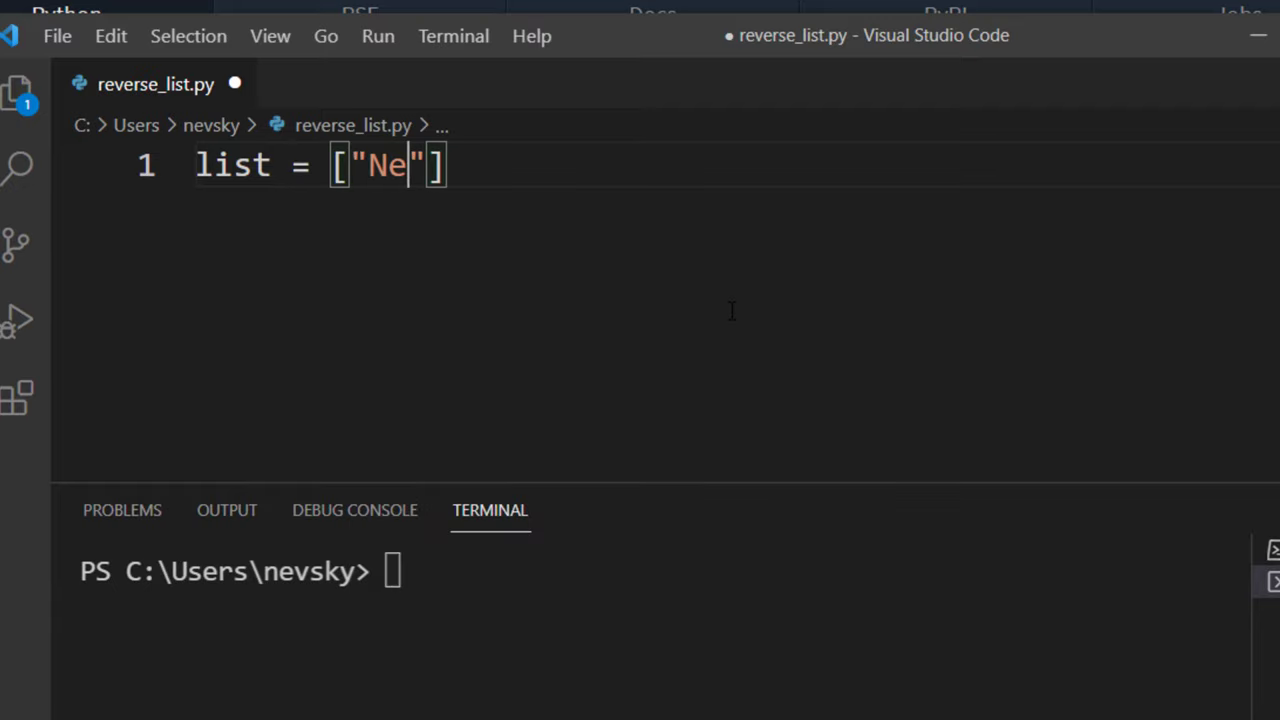
text(w York)
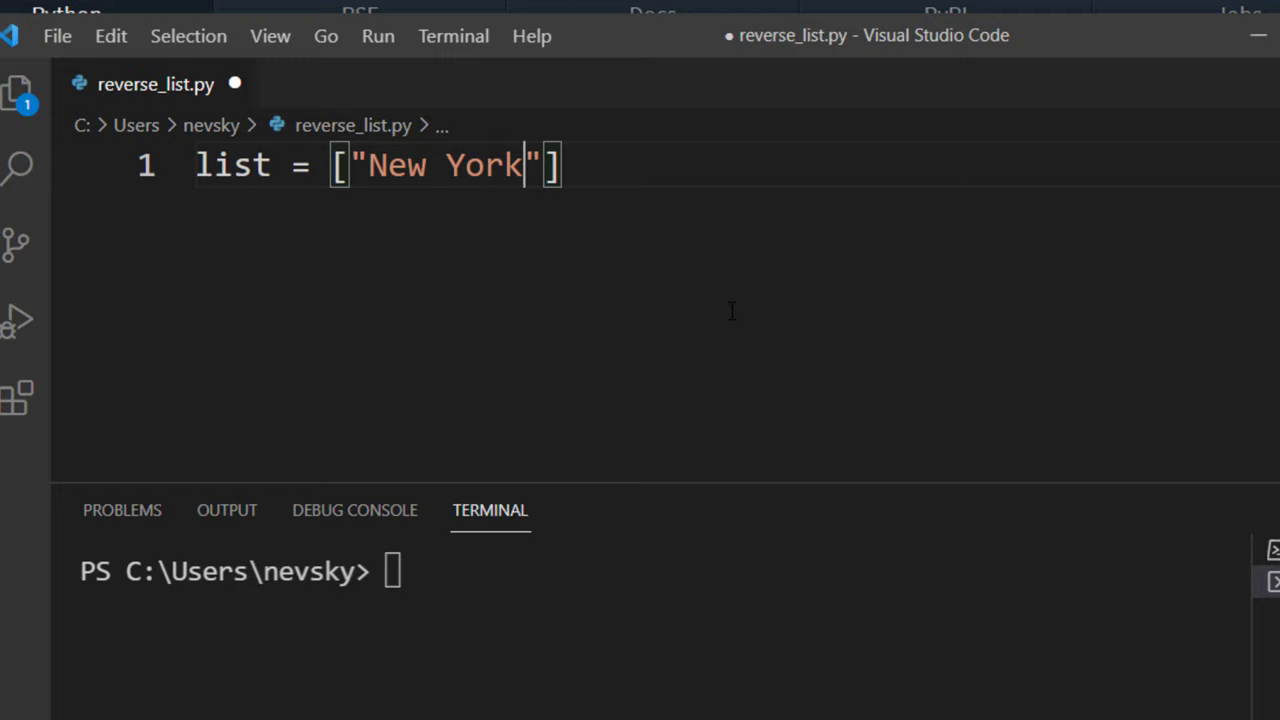
text(", "Chicago")
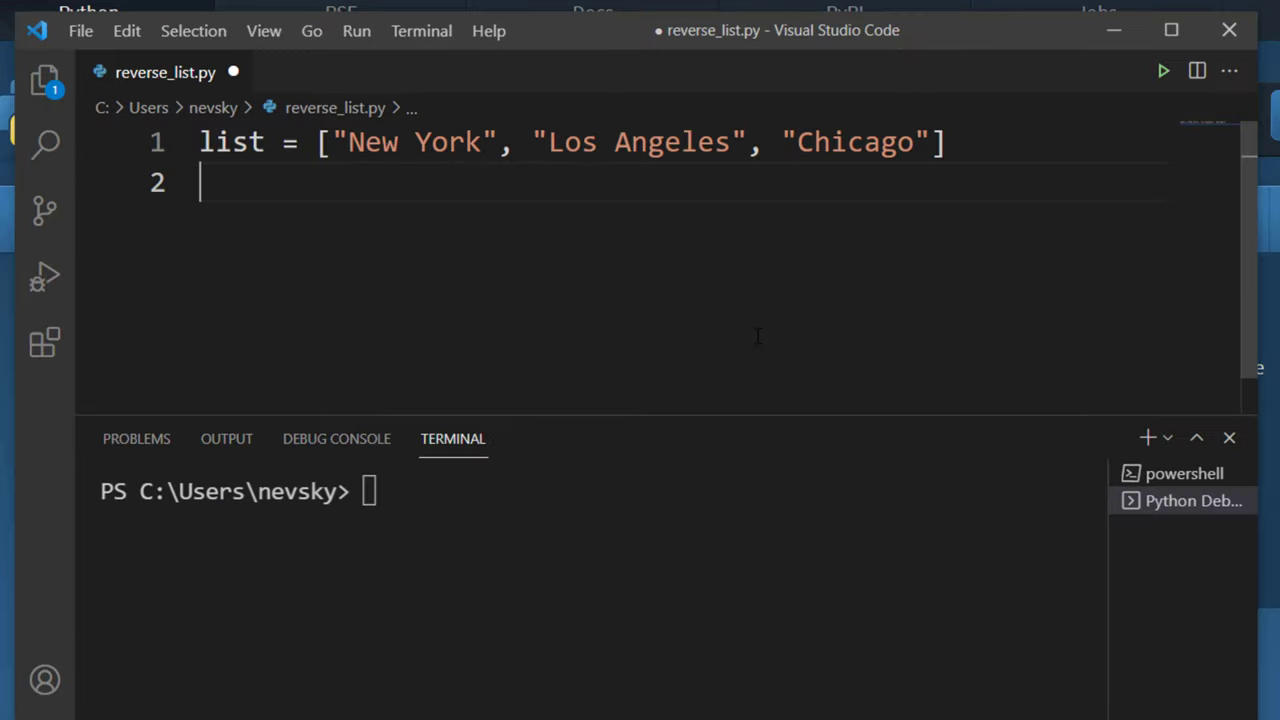
text(print(l)
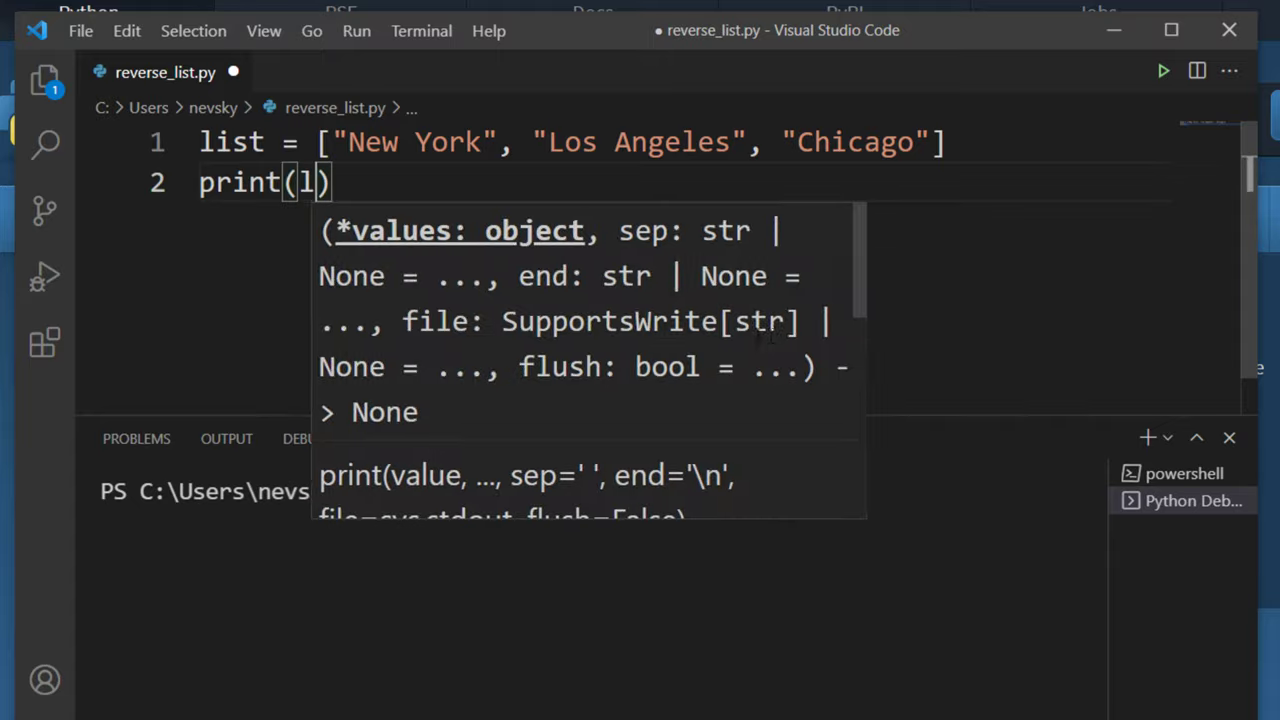
text(ist)
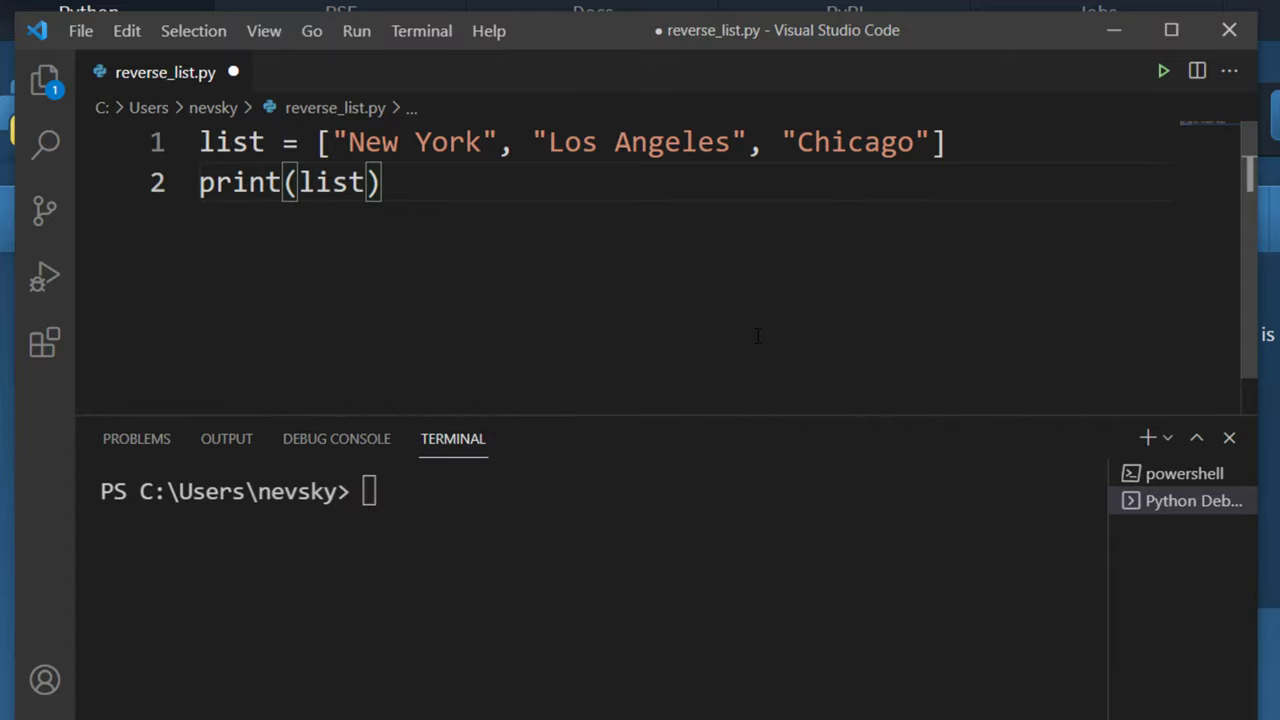
Add list.reverse() and a second print(list), then run the script to show both orders
key(Return)
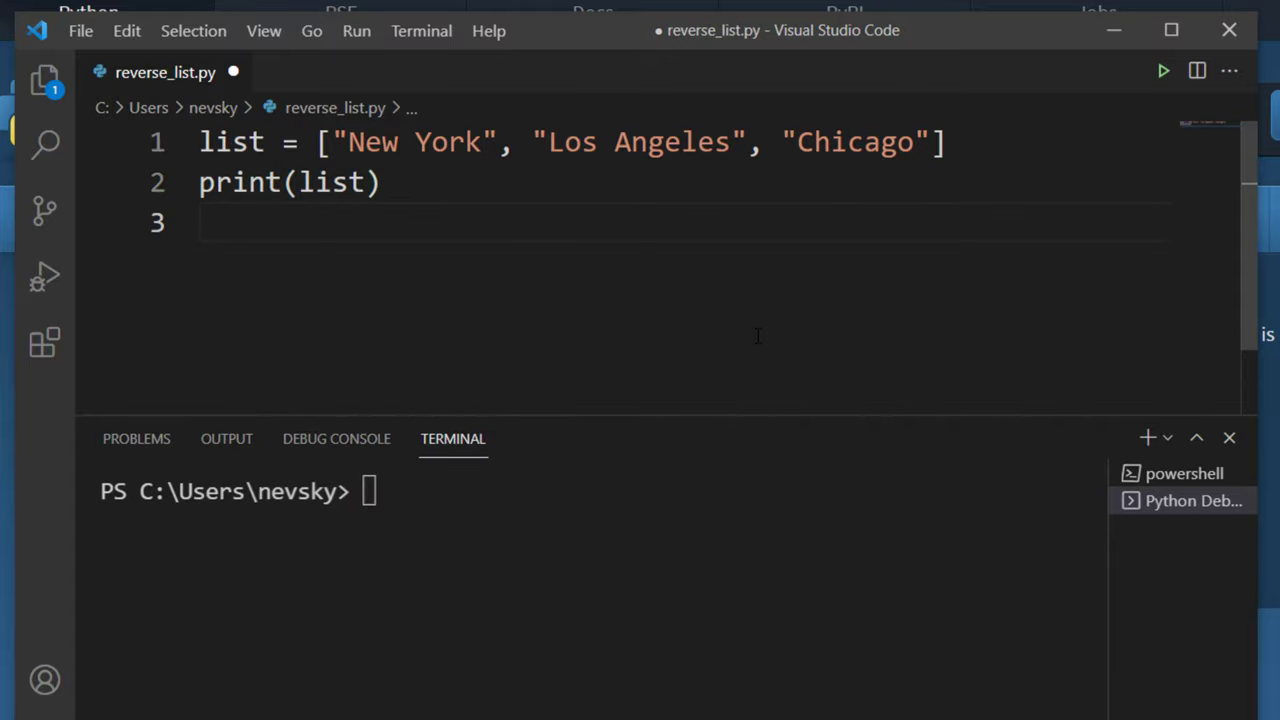
text(reverse(0)
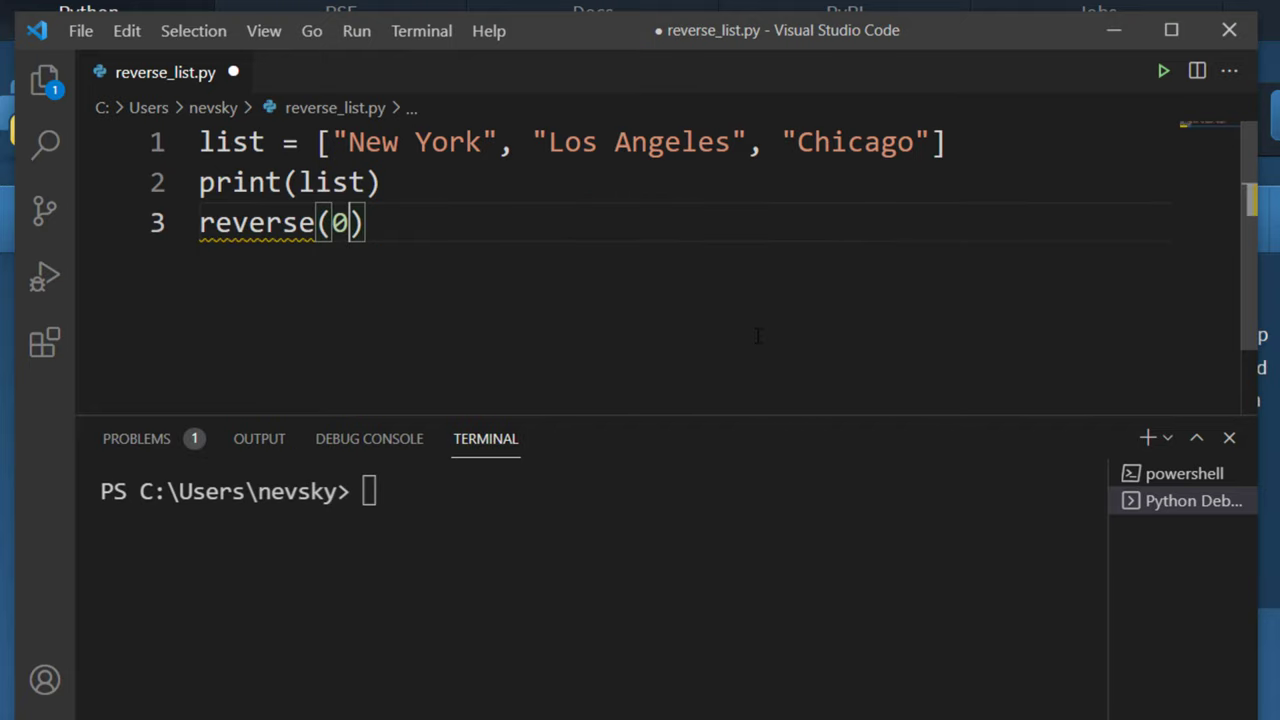
key(Backspace)
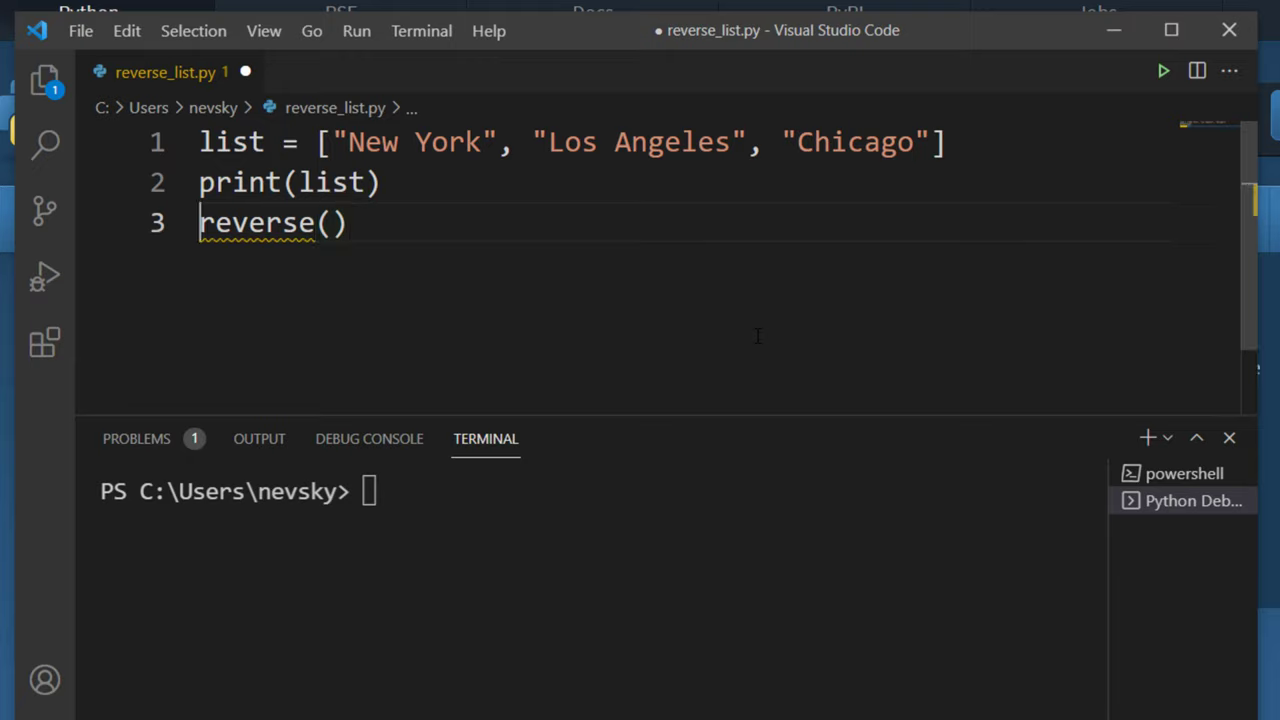
text(list.)
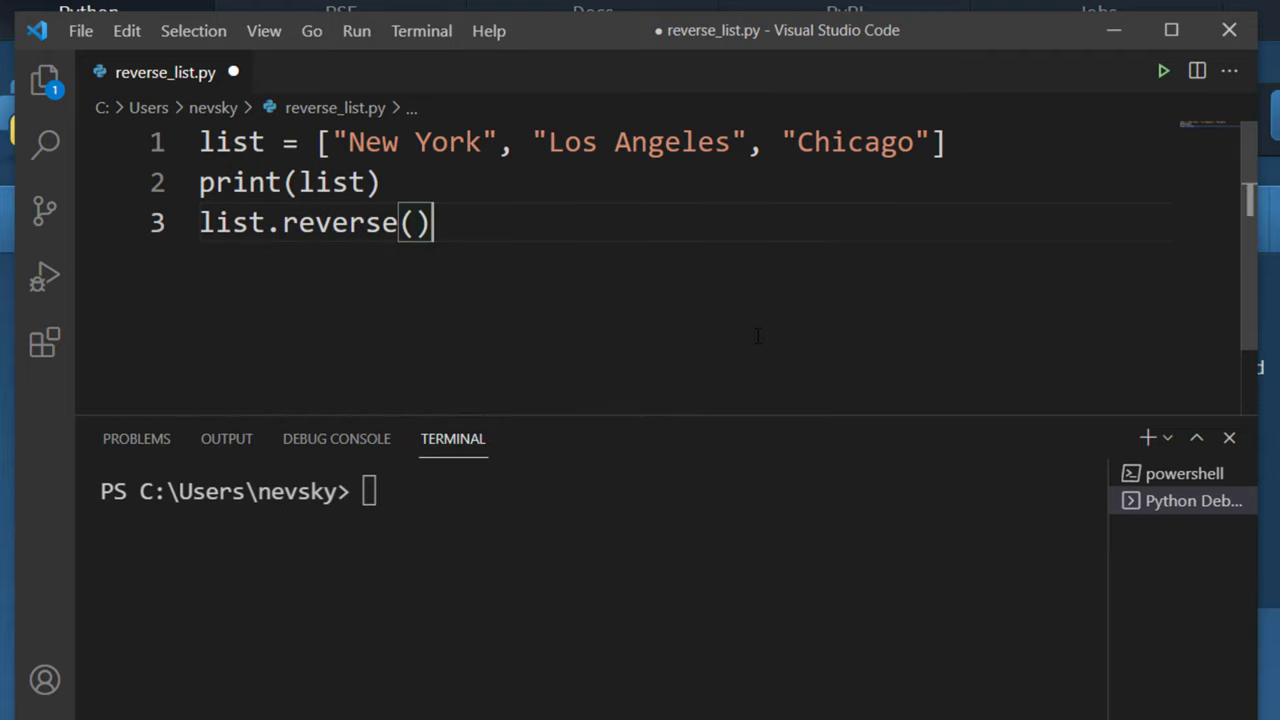
text(print(list)
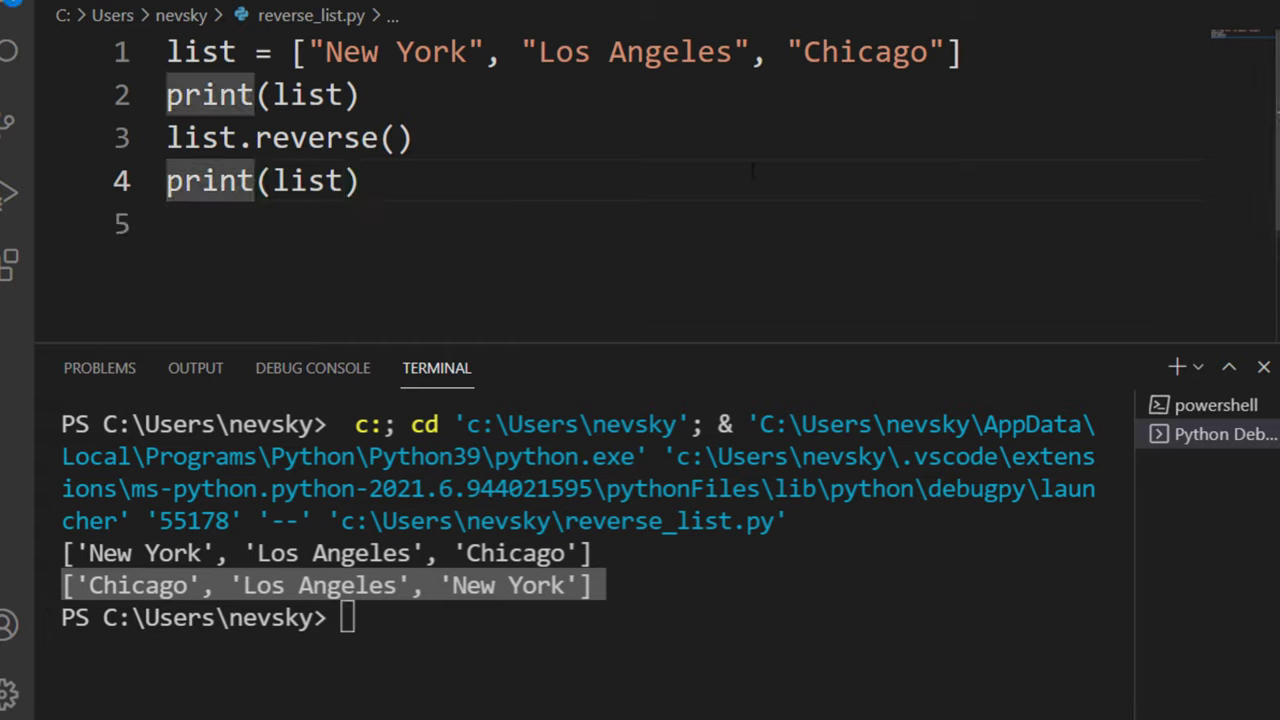
Comment out list.reverse() and its print, and write the slice list[::-1] on line 5
text(#)
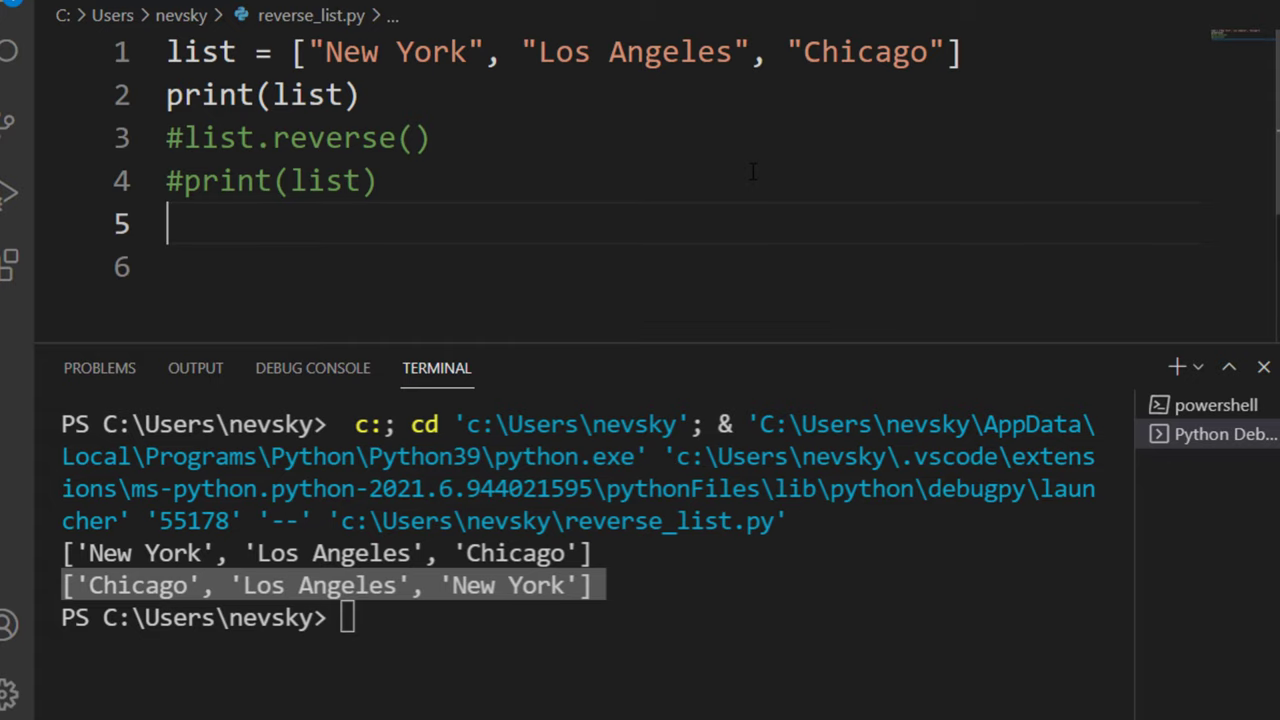
text(list[])
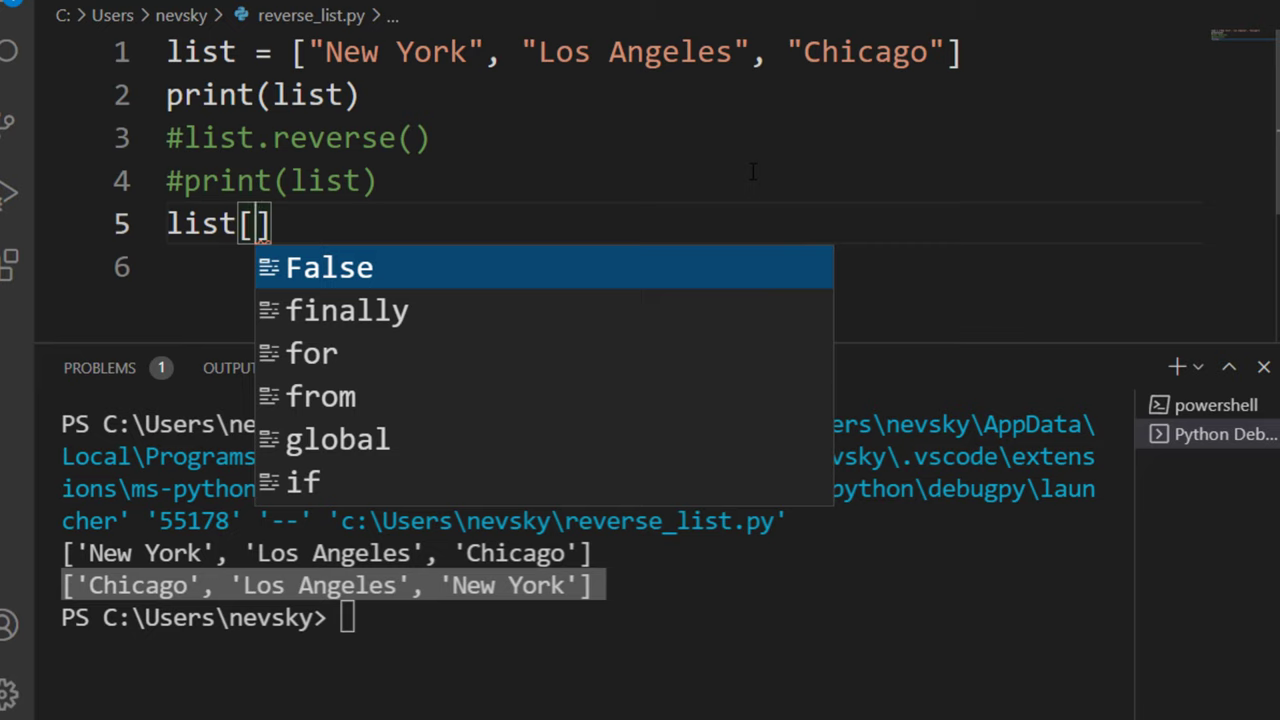
text(::)
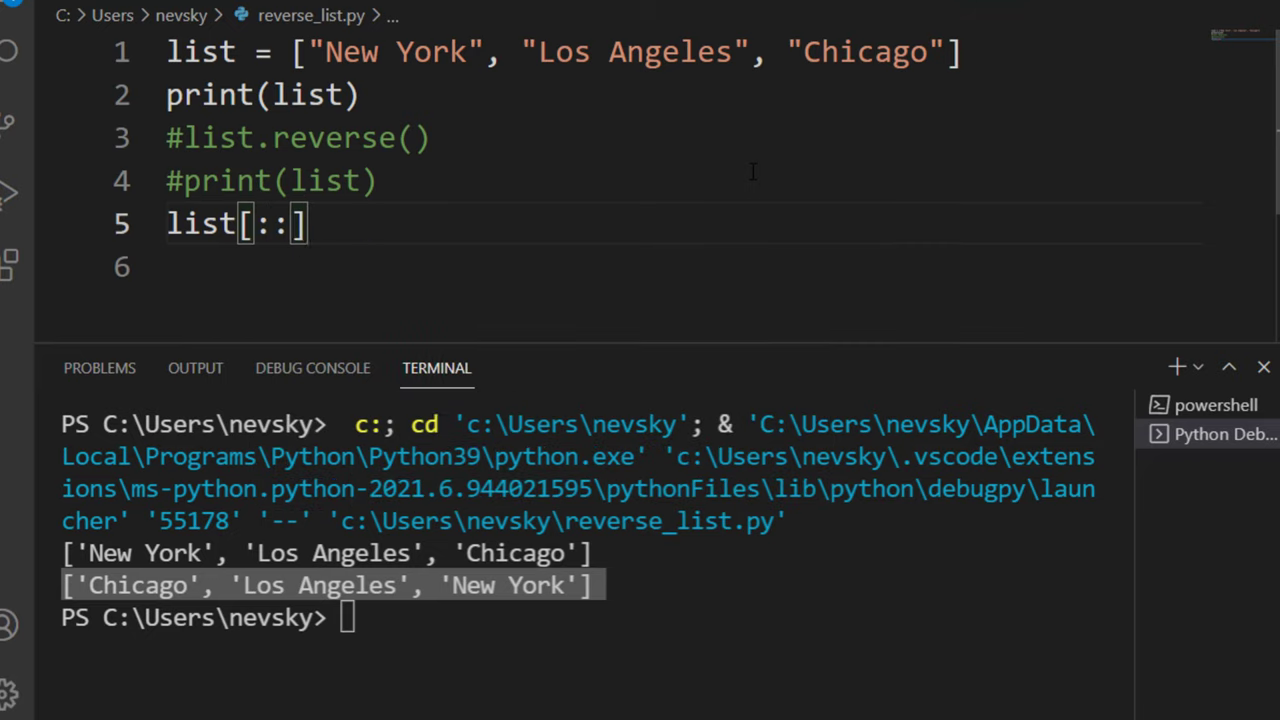
text(-1)
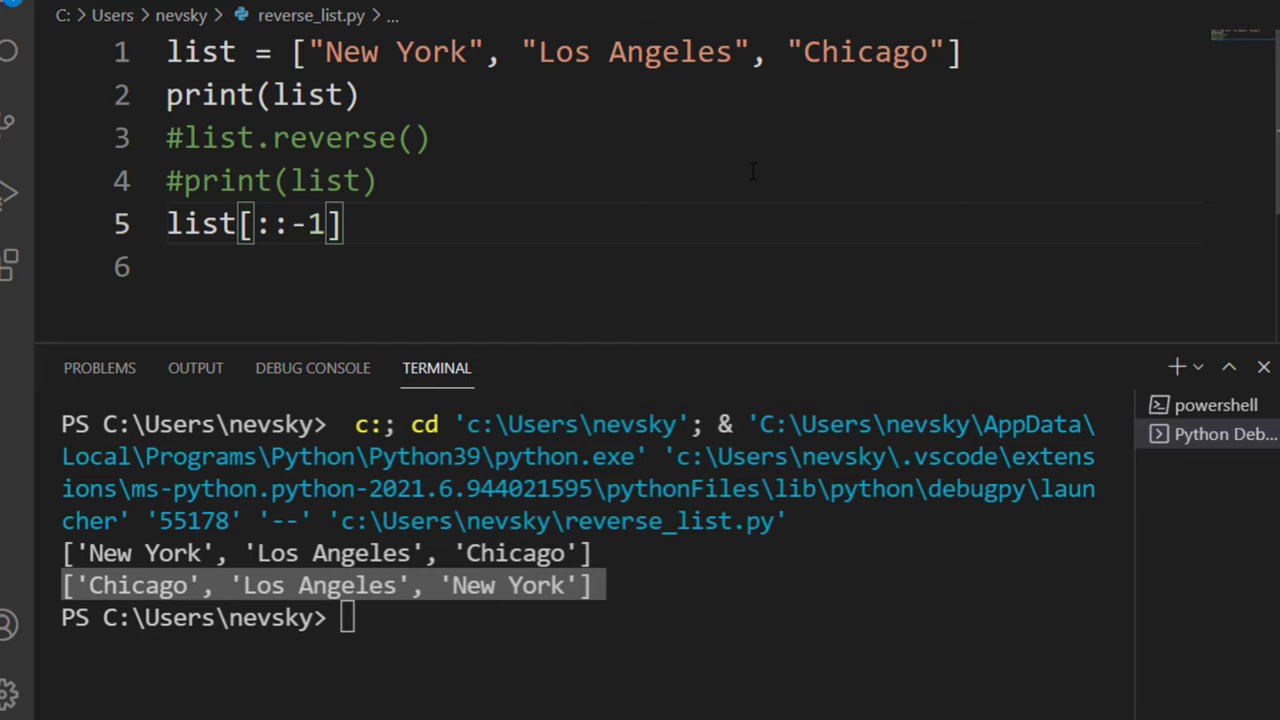
Store the slice as rev_list = list[::-1], add print(rev_list), and run the Python file
double_click(200, 52)
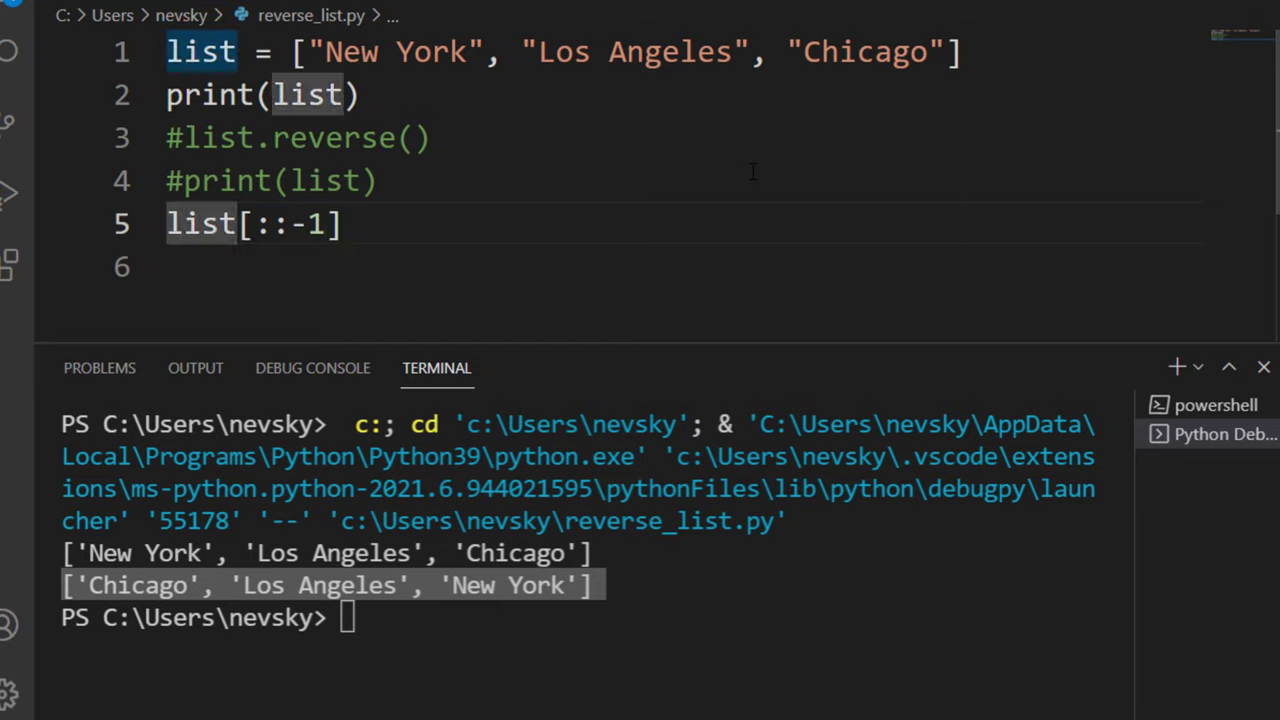
text(rev)
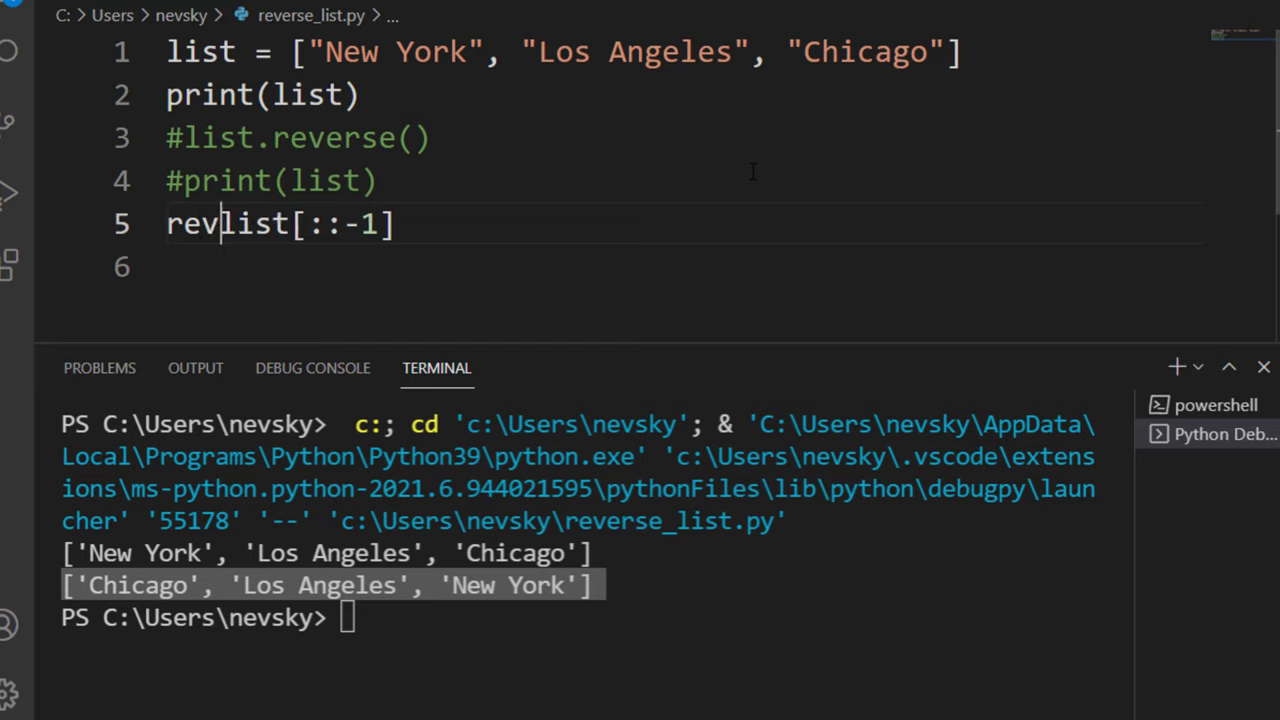
text(_list =)
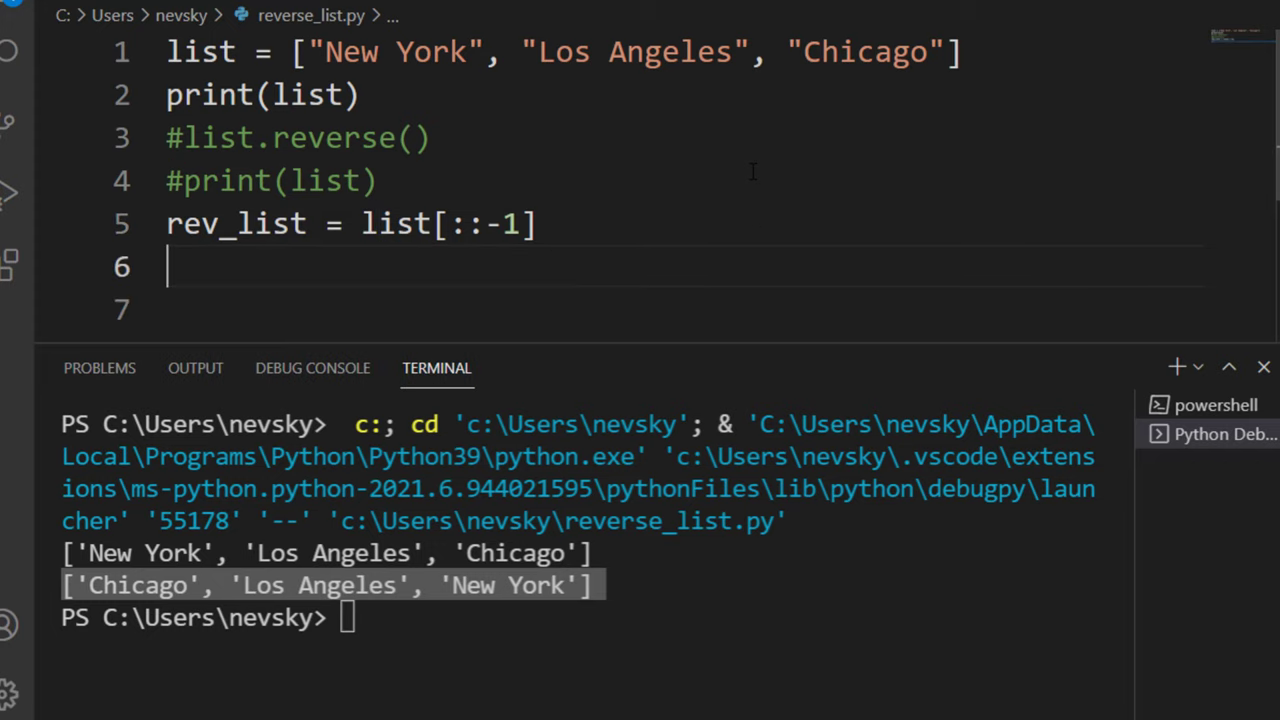
text(print(rev_list))
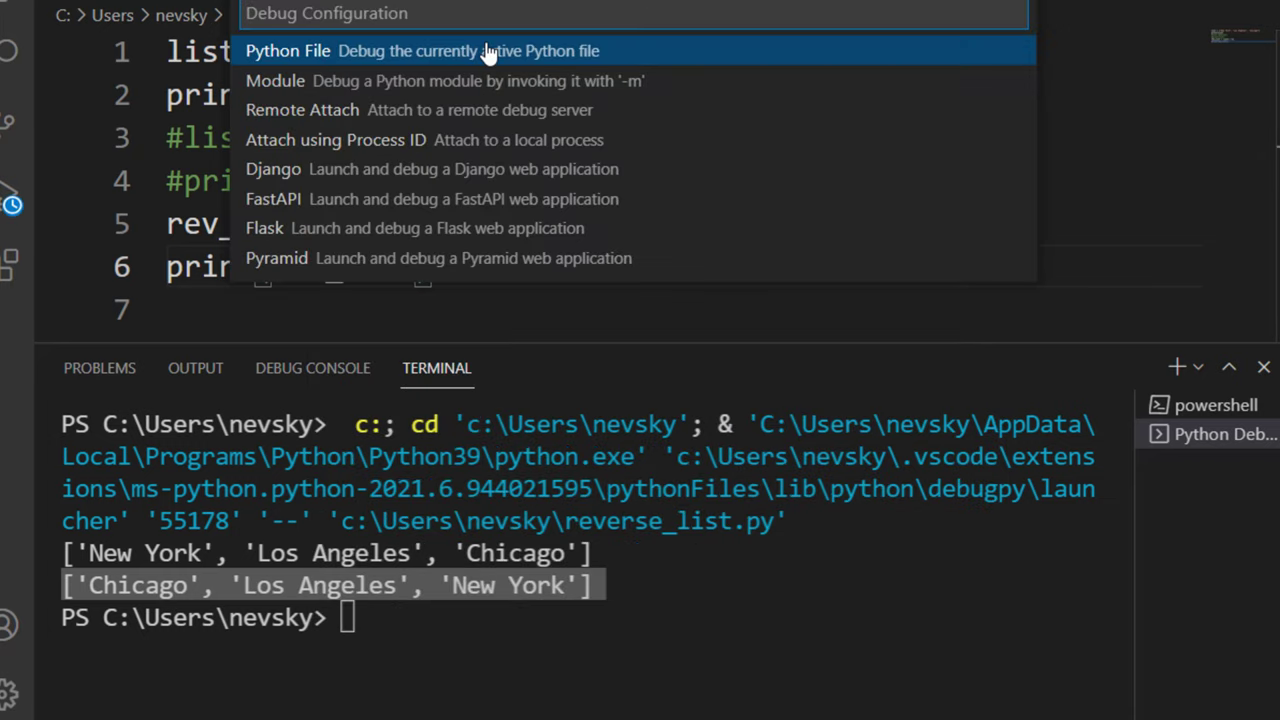
click(288, 50)
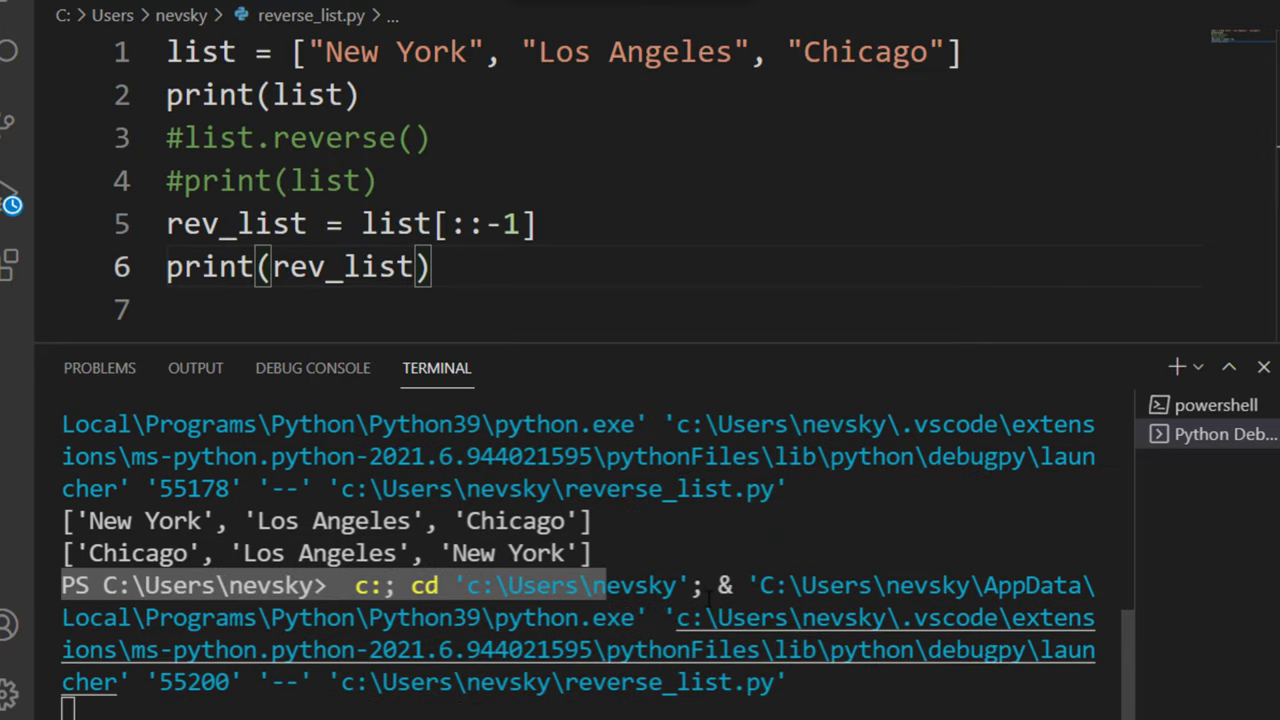
scroll(down, 3)
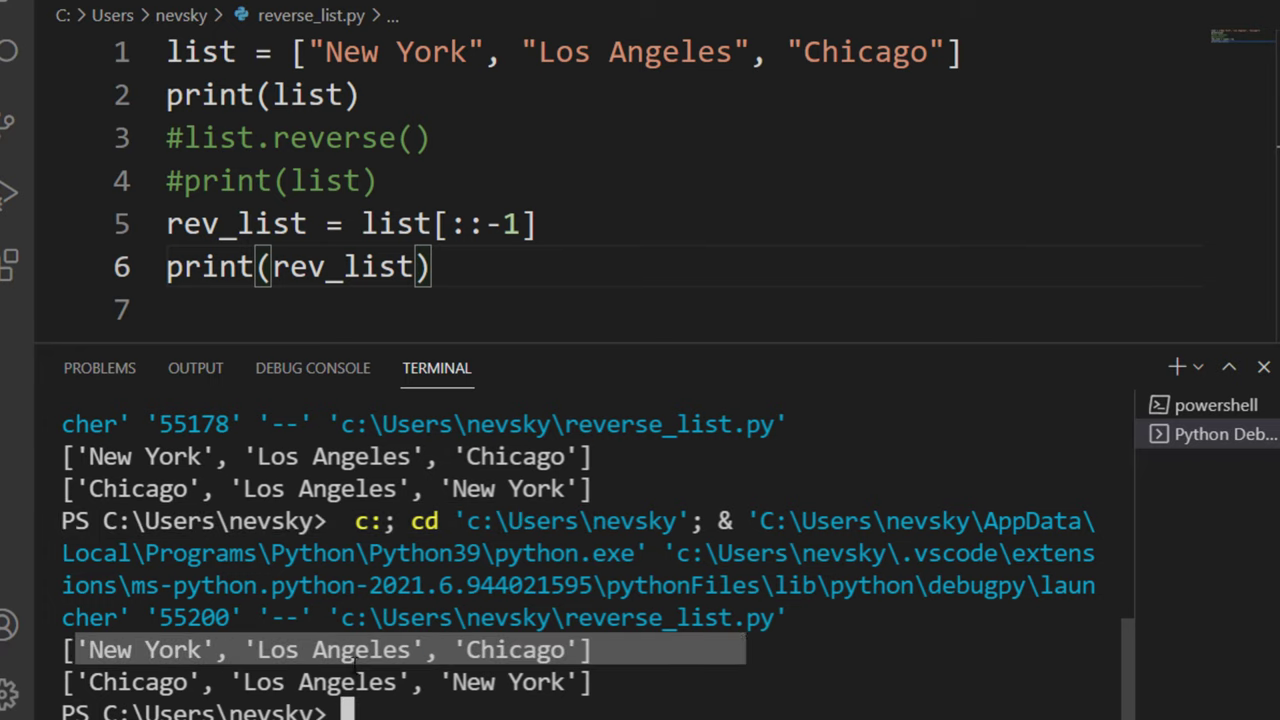